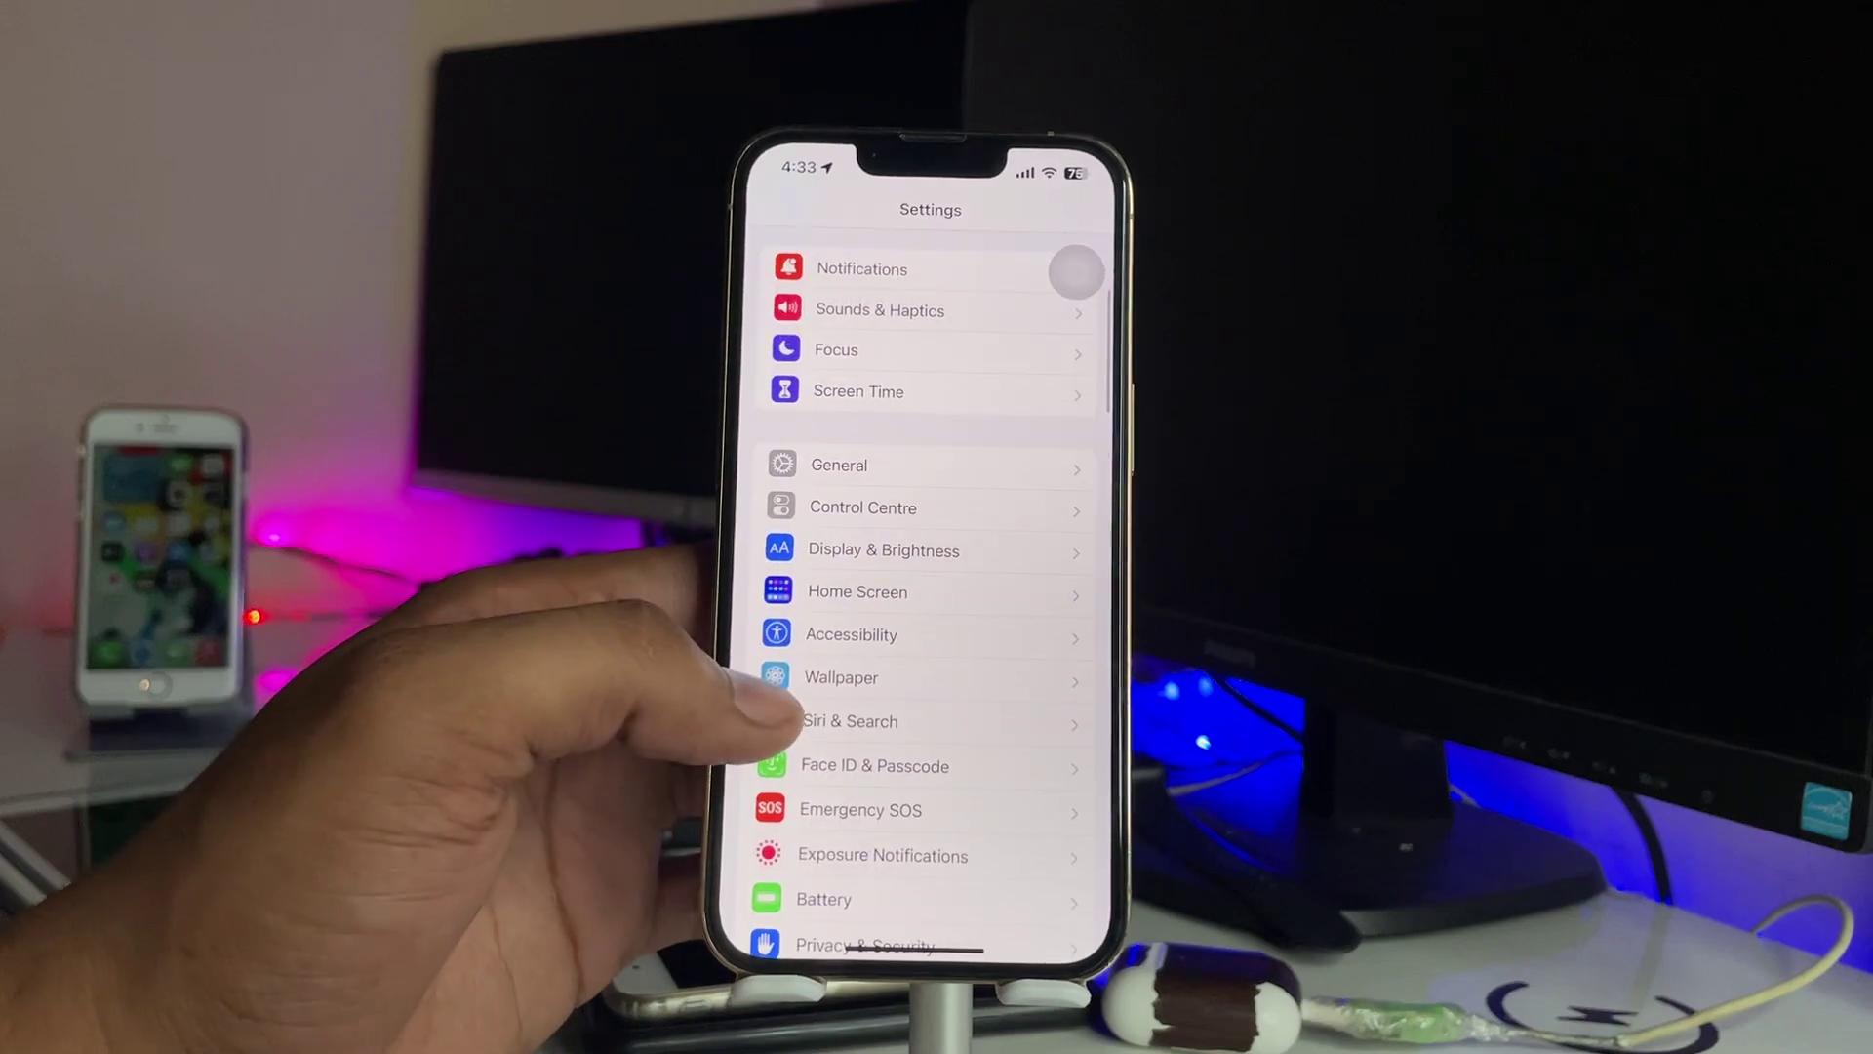
Enter the Accessibility section from the main Settings list
left_click(851, 634)
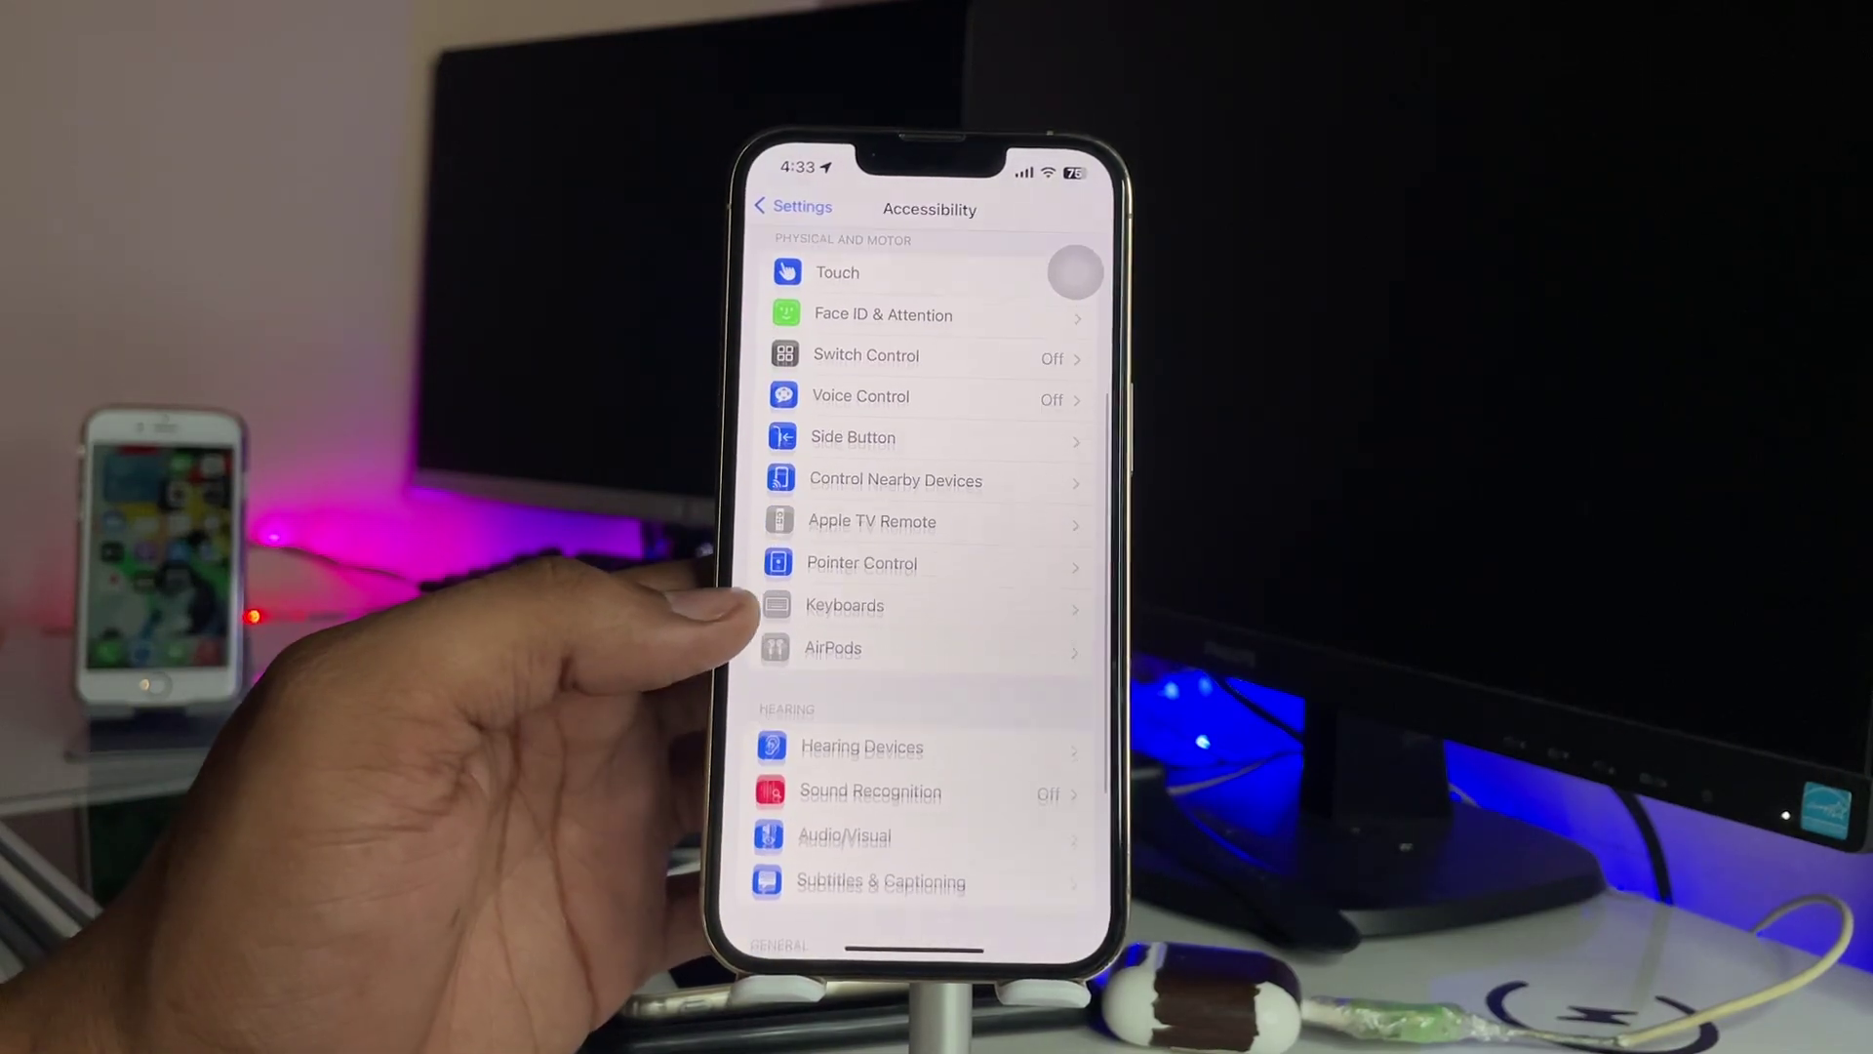